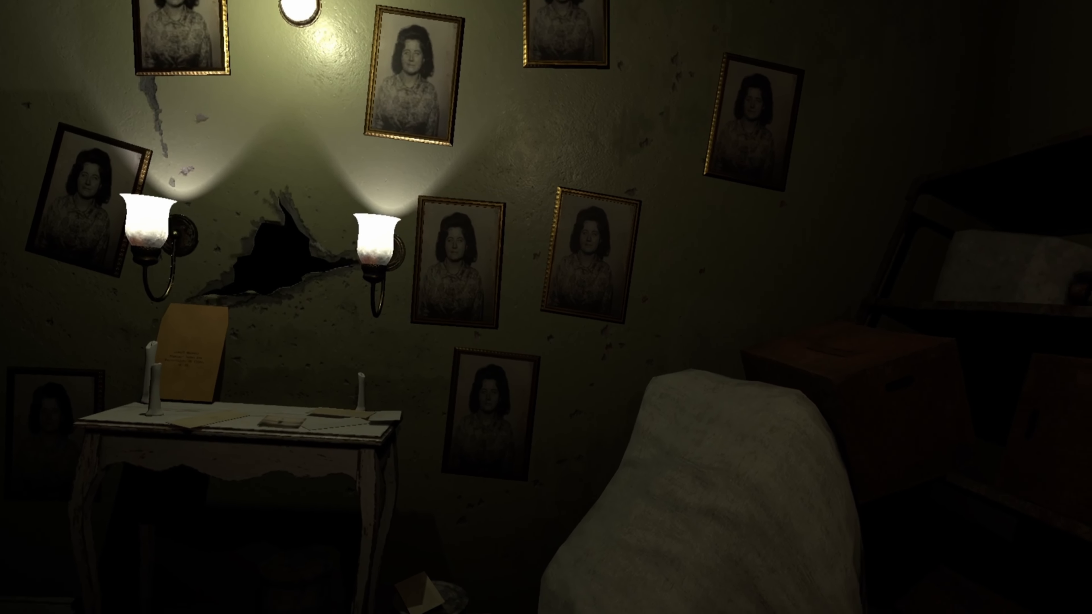
mouse_move(546, 307)
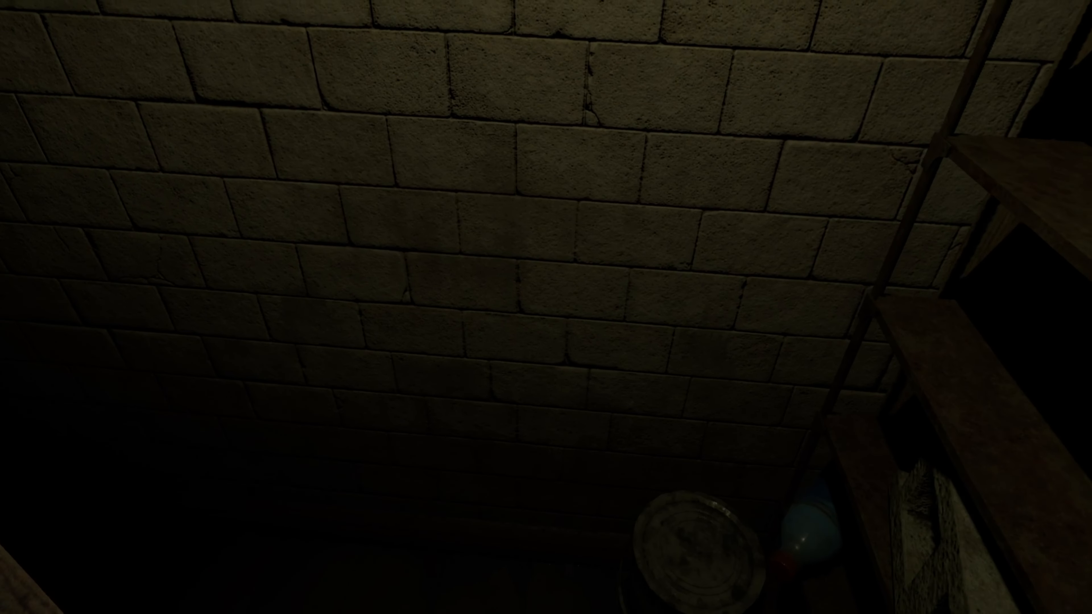
mouse_move(546, 307)
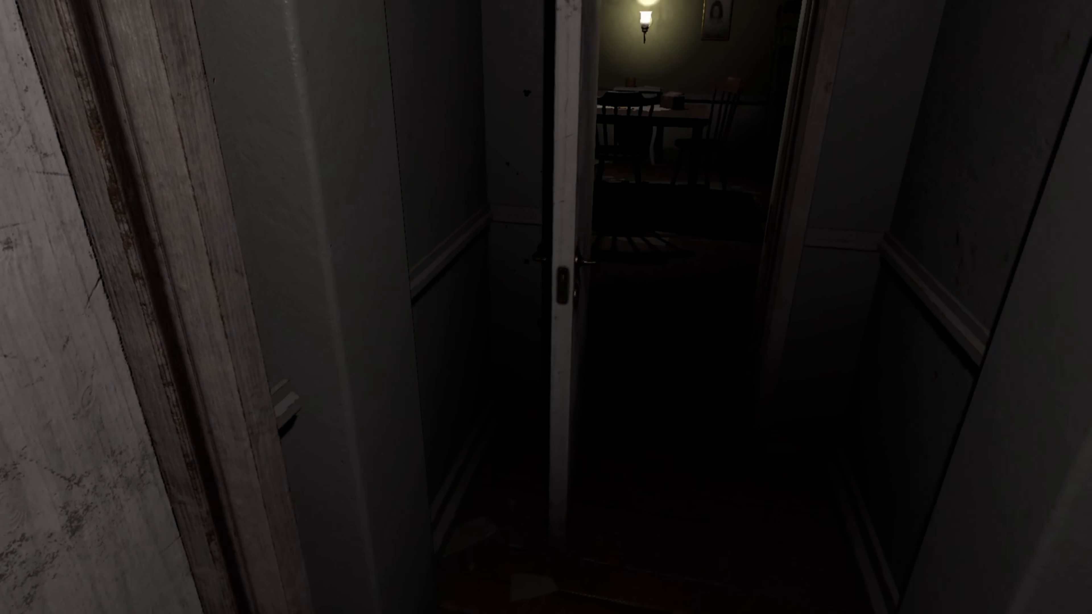
mouse_move(546, 307)
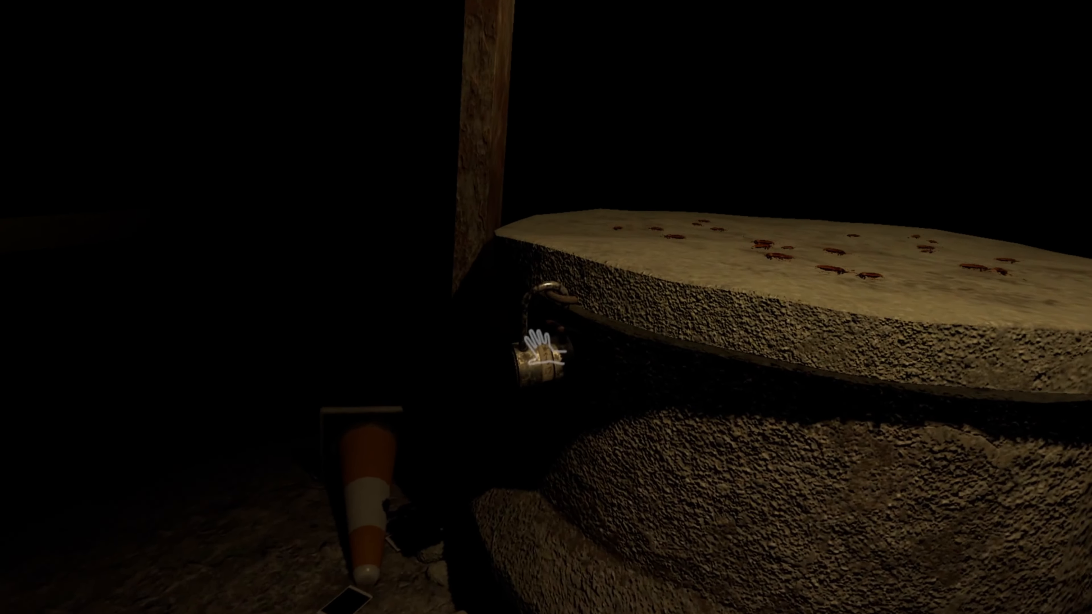
left_click(543, 355)
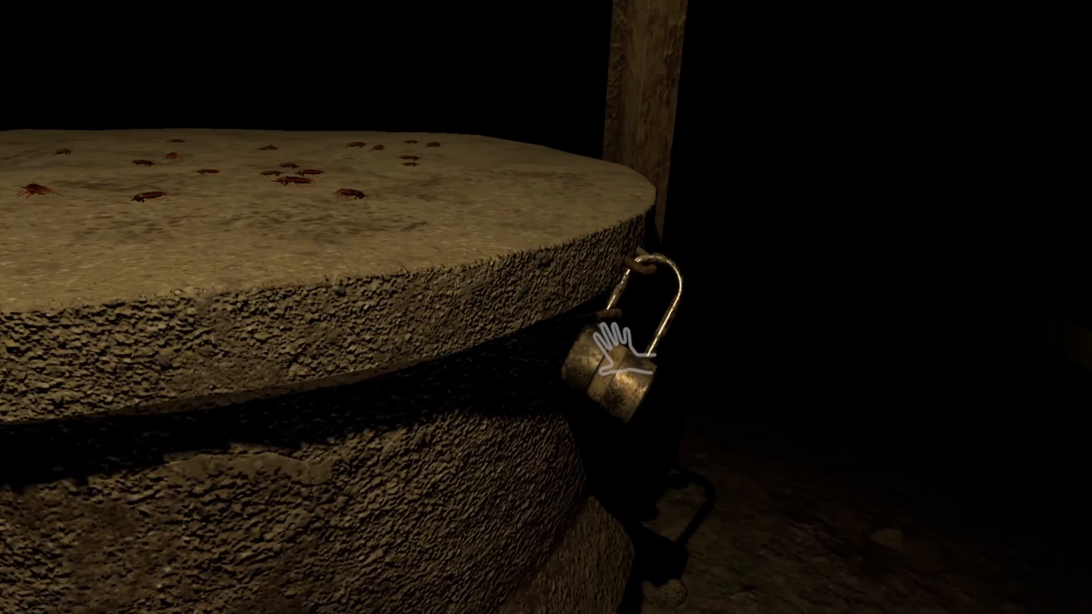
left_click(620, 348)
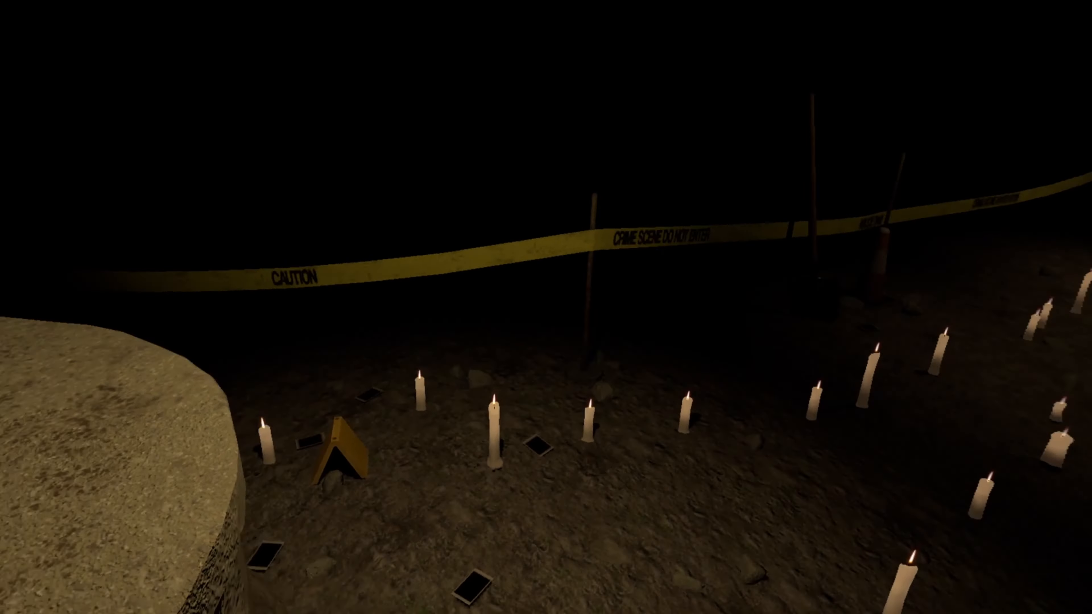
mouse_move(546, 307)
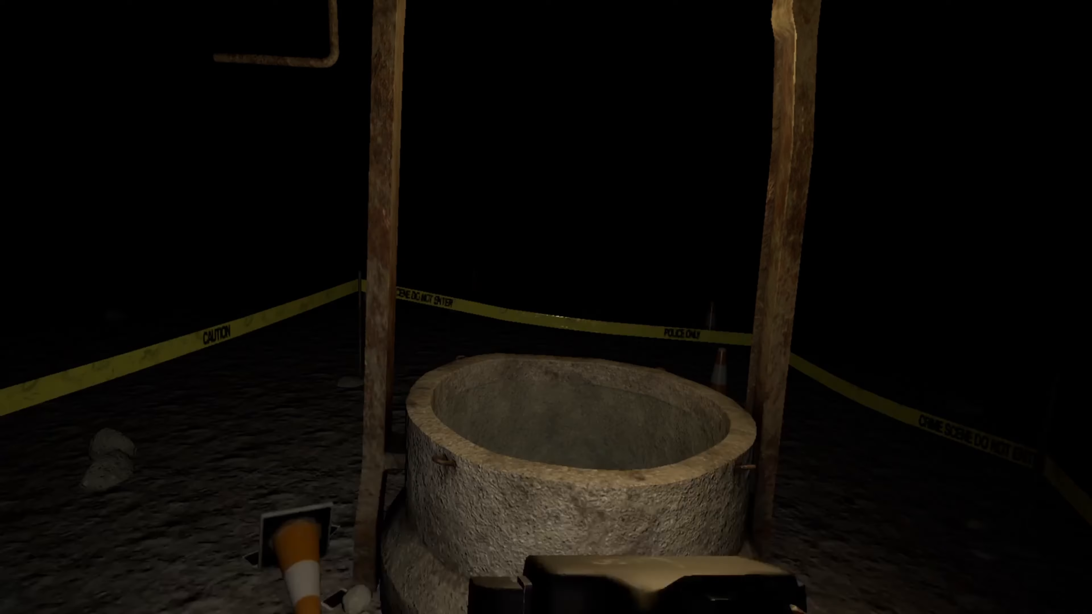